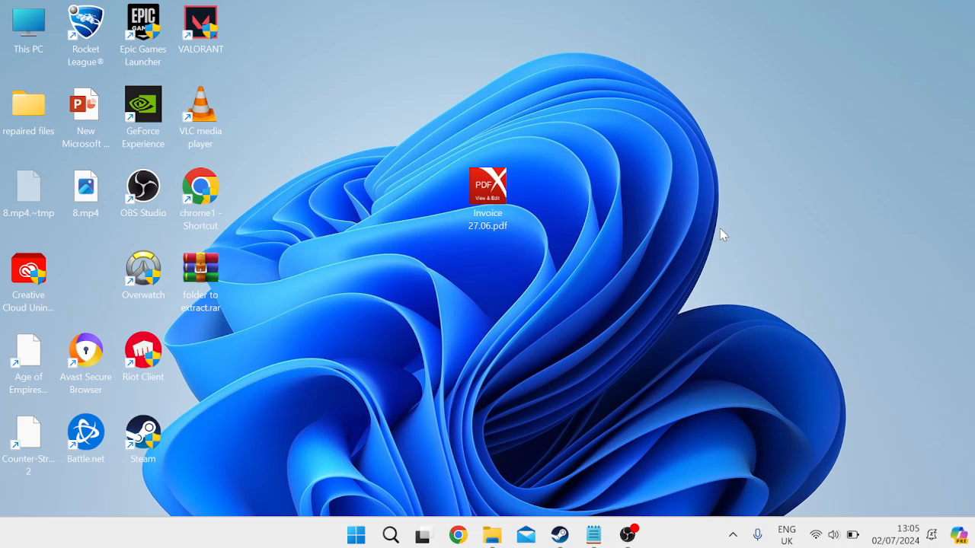
pyautogui.moveTo(400, 358)
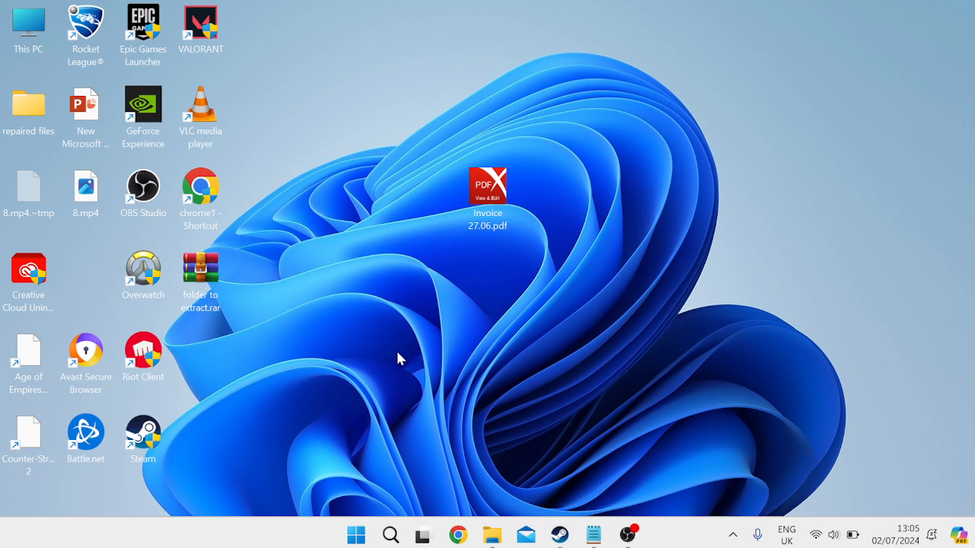
pyautogui.moveTo(501, 326)
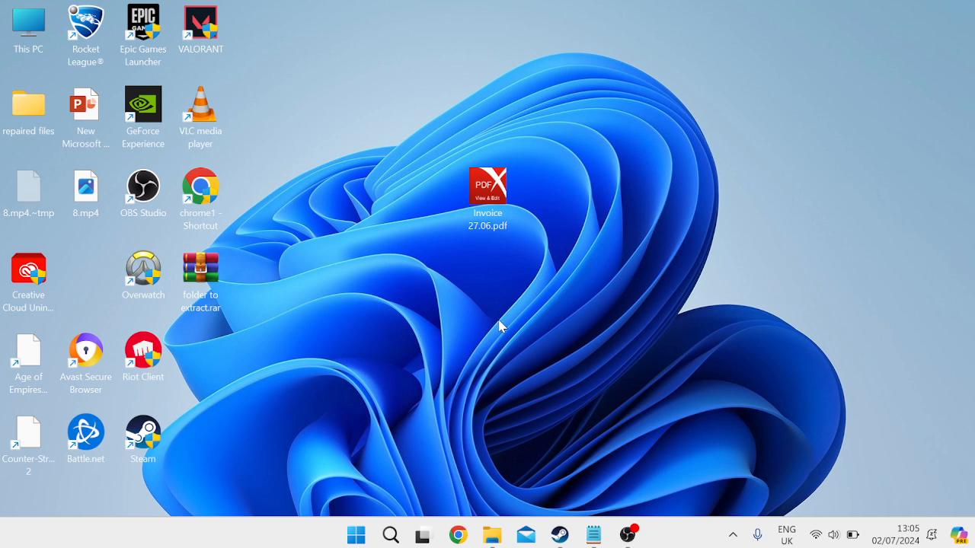
pyautogui.moveTo(505, 323)
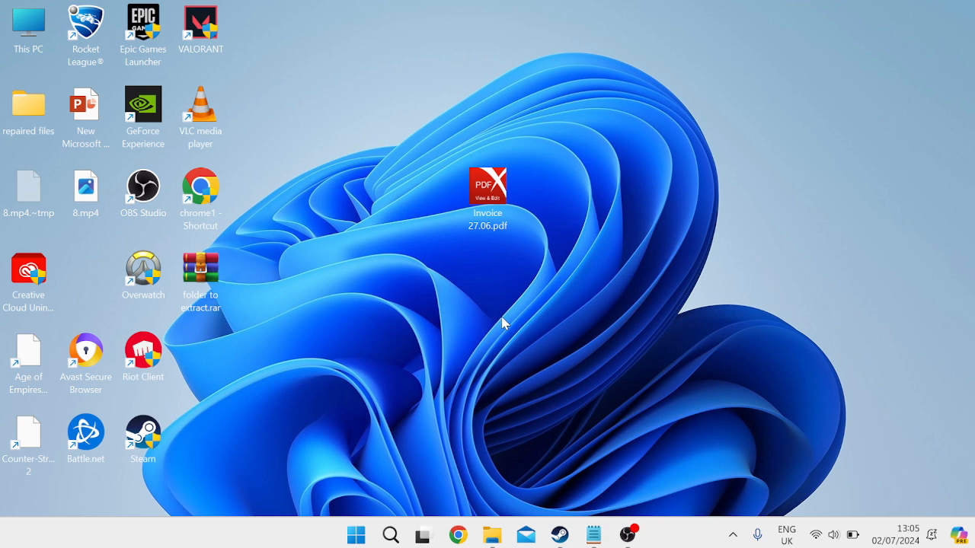
# - Open Task Manager, filter processes by 'riot' and end the Riot Client task
pyautogui.click(356, 534)
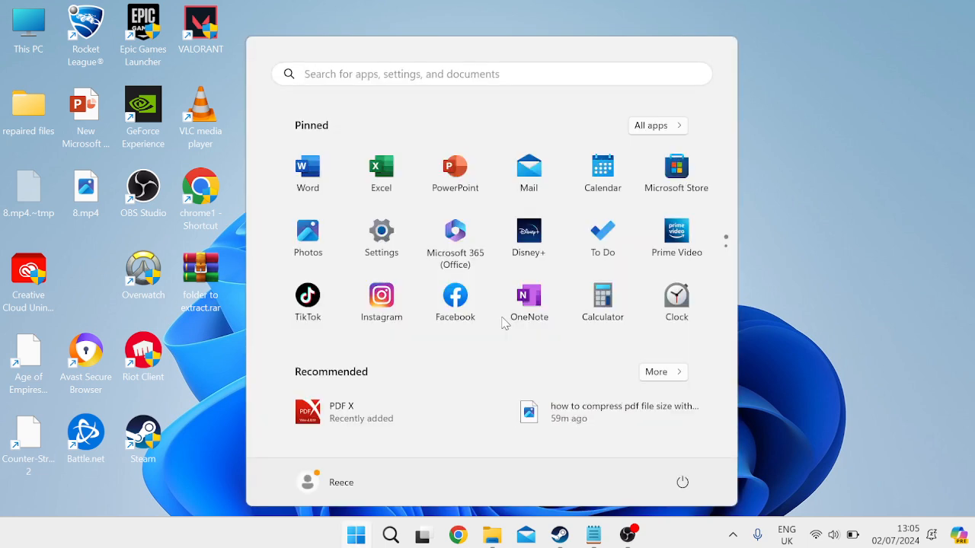
pyautogui.write('task manager')
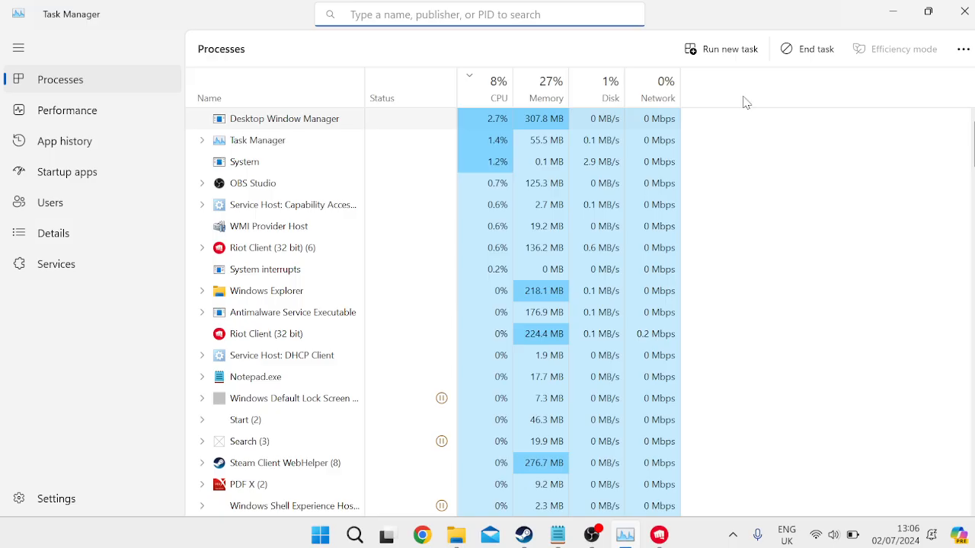
pyautogui.click(479, 13)
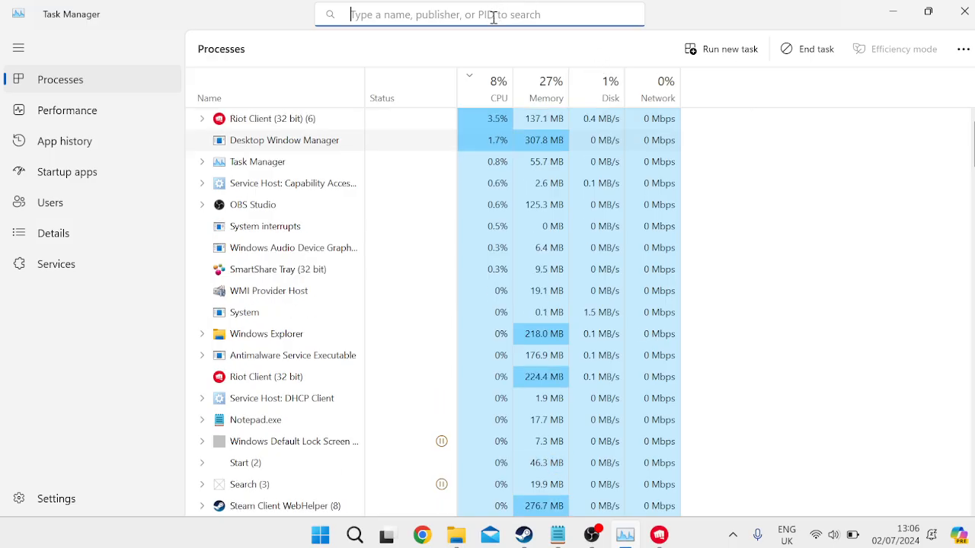
pyautogui.write('r')
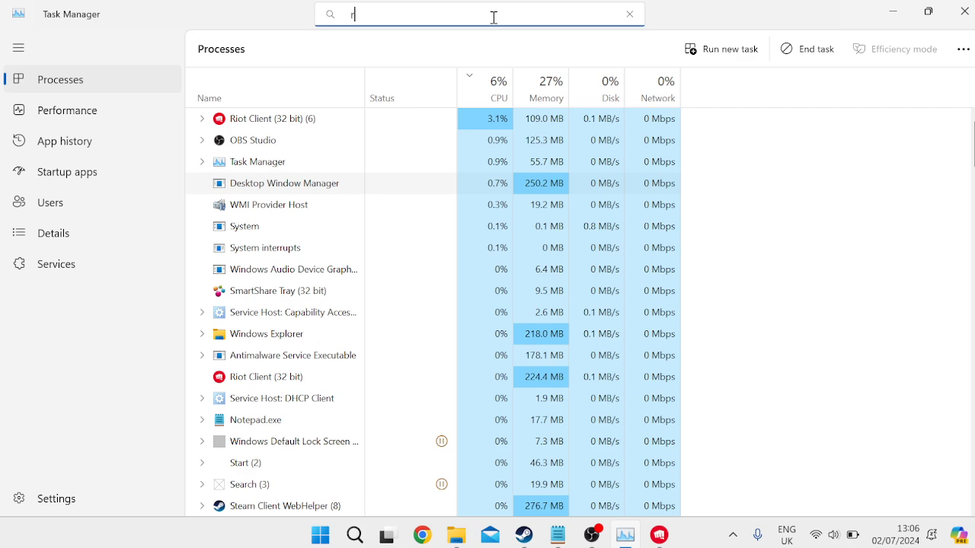
pyautogui.write('iot')
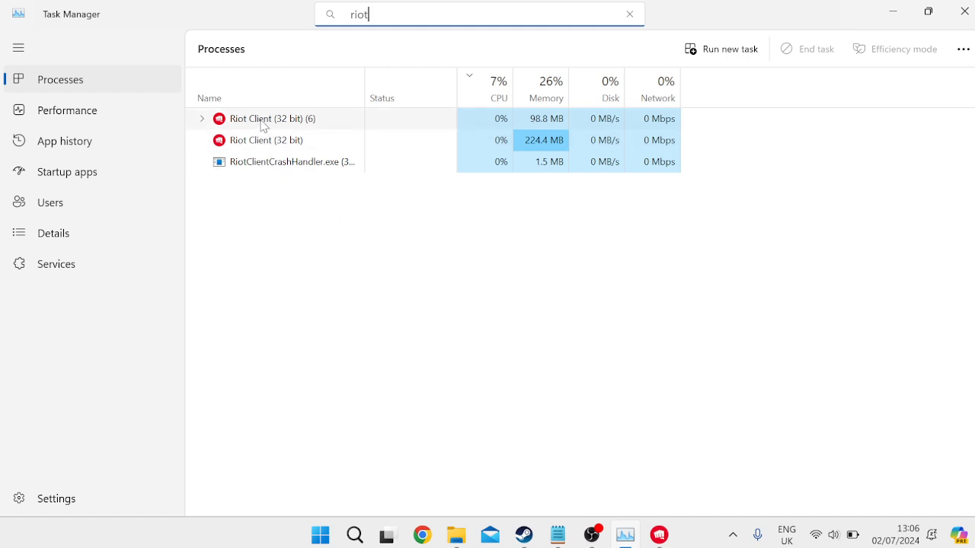
pyautogui.rightClick(263, 118)
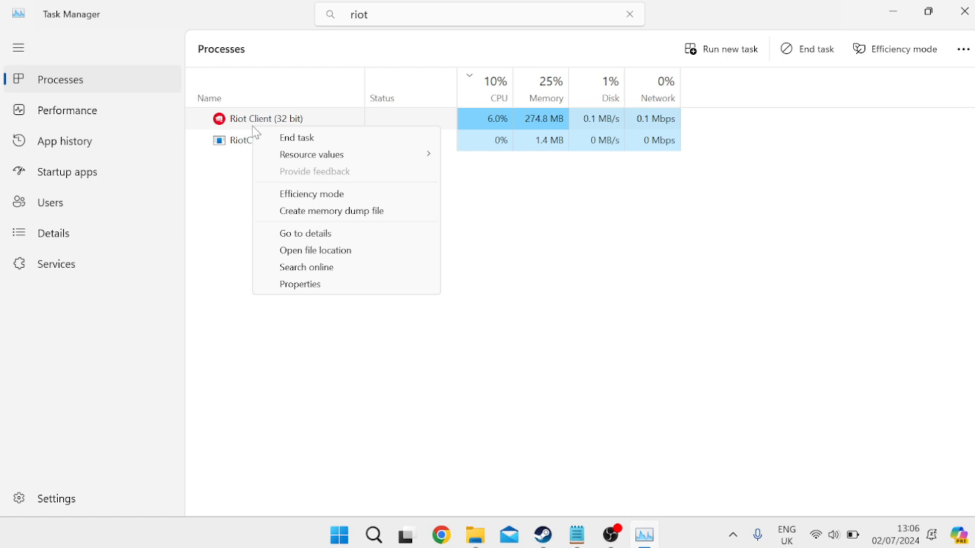
pyautogui.click(383, 135)
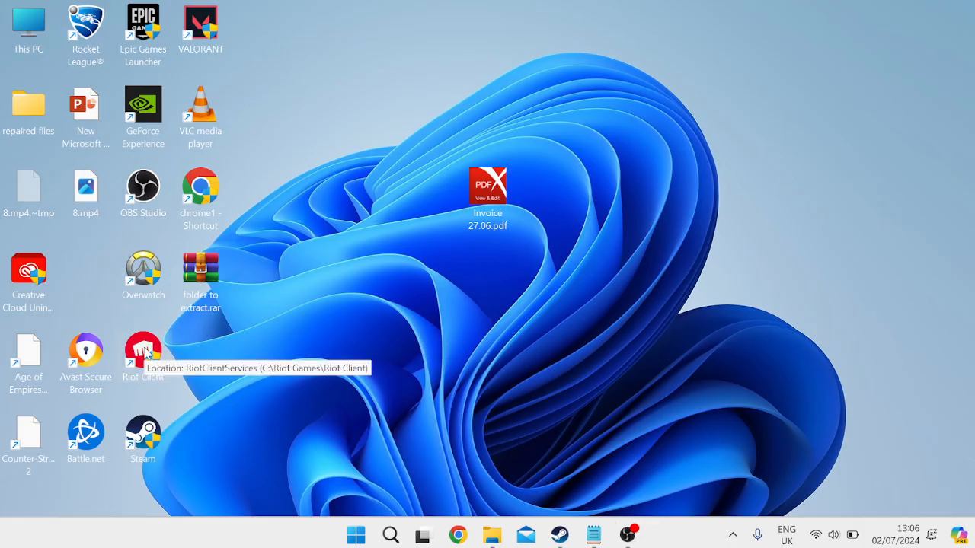
# - Move the Riot Client shortcut to open space and show its Compatibility properties
pyautogui.moveTo(144, 351); pyautogui.dragTo(658, 274)
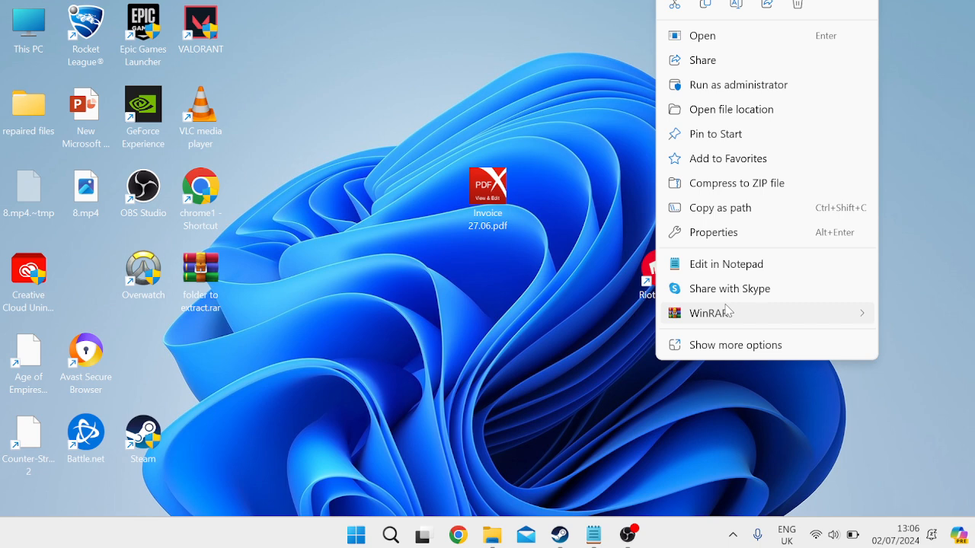
pyautogui.click(713, 231)
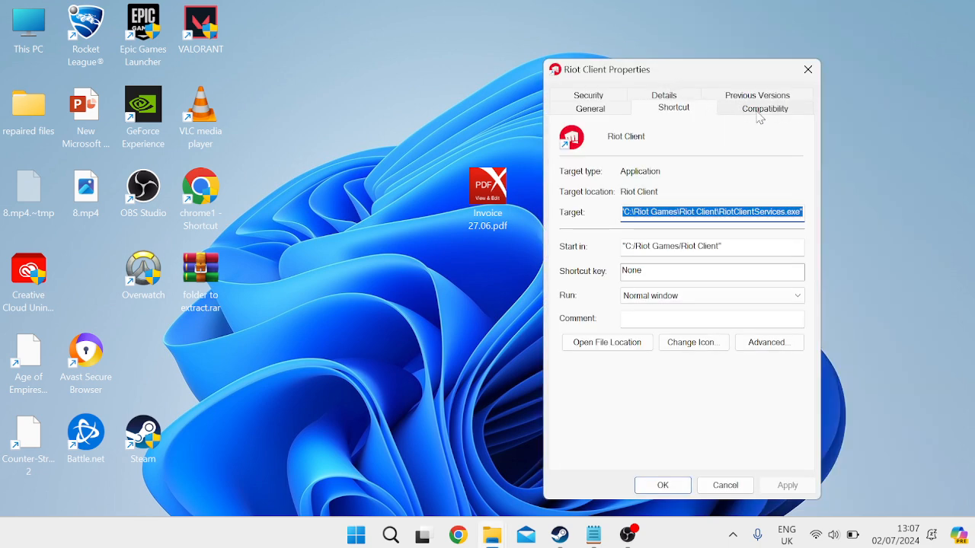
pyautogui.click(764, 107)
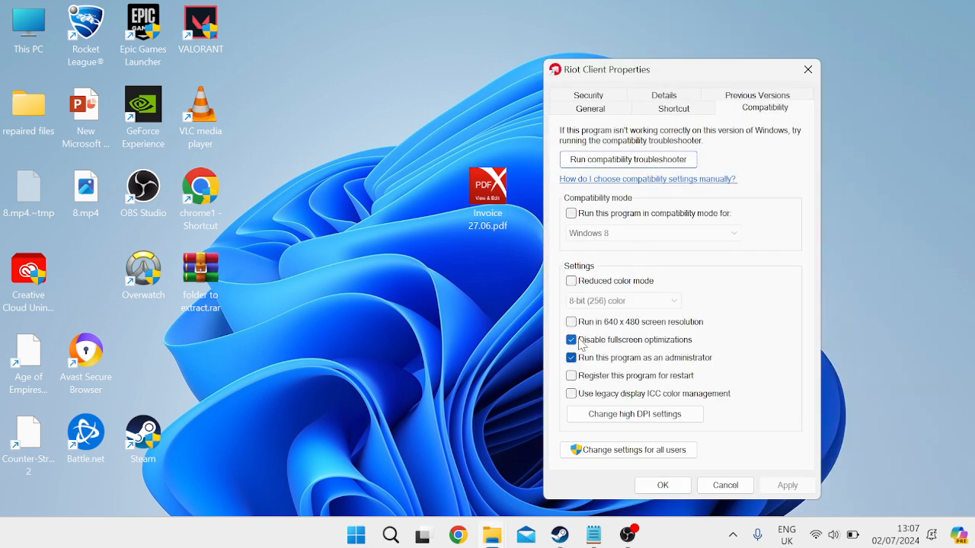
pyautogui.moveTo(593, 346)
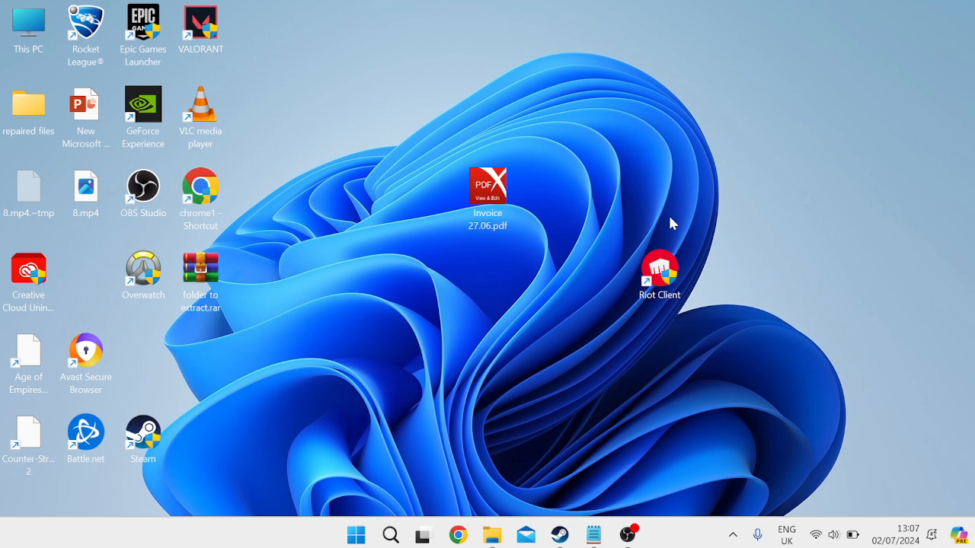
pyautogui.moveTo(660, 270)
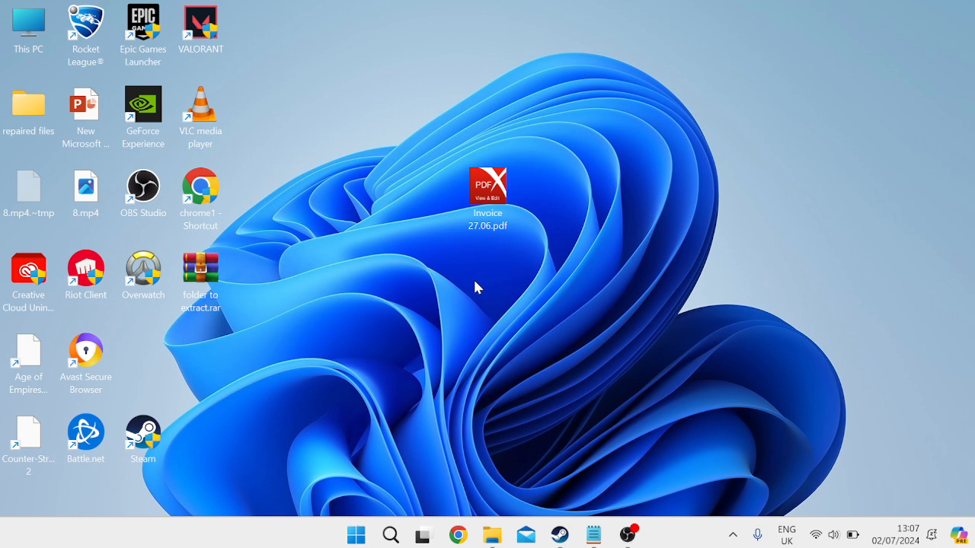
# - Search for Windows Defender Firewall and open its allowed apps list
pyautogui.click(356, 533)
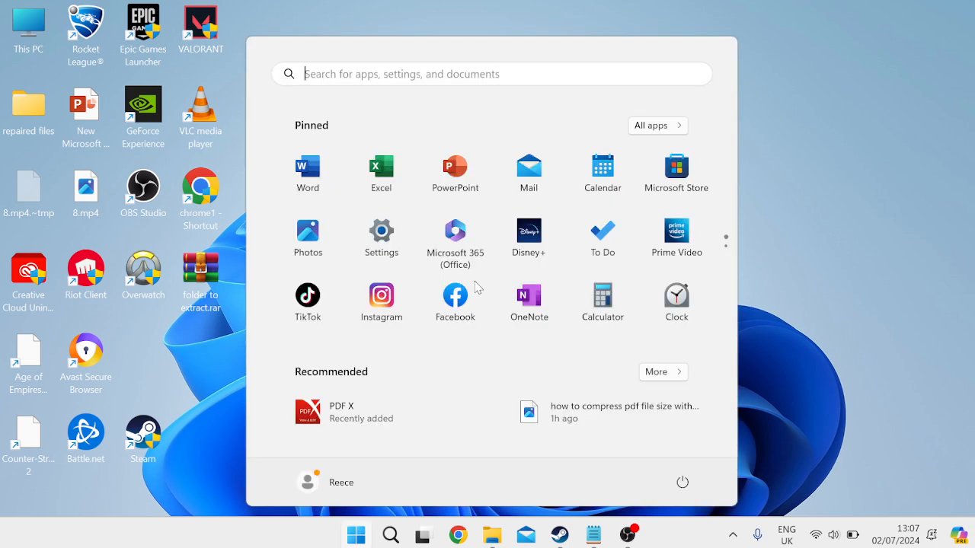
pyautogui.write('windows defender Firewall')
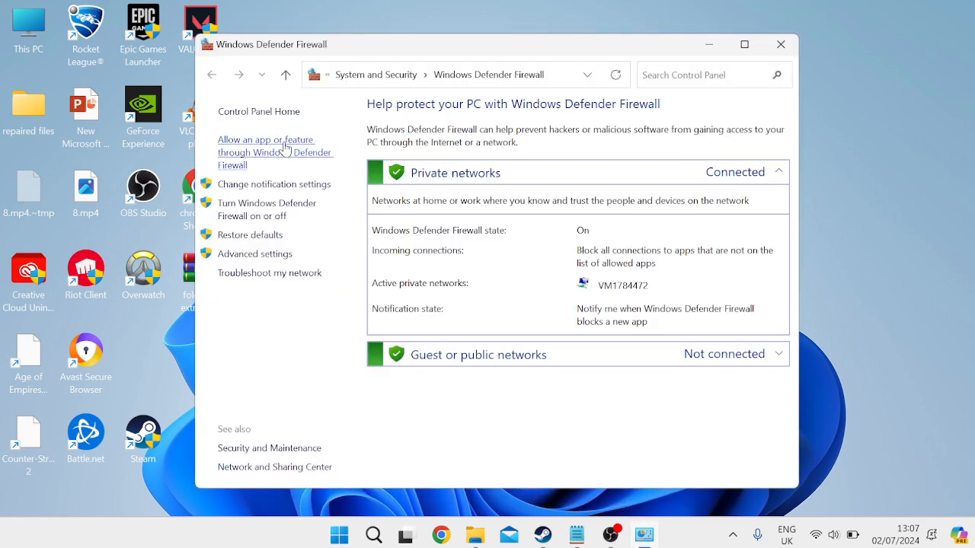
pyautogui.click(266, 146)
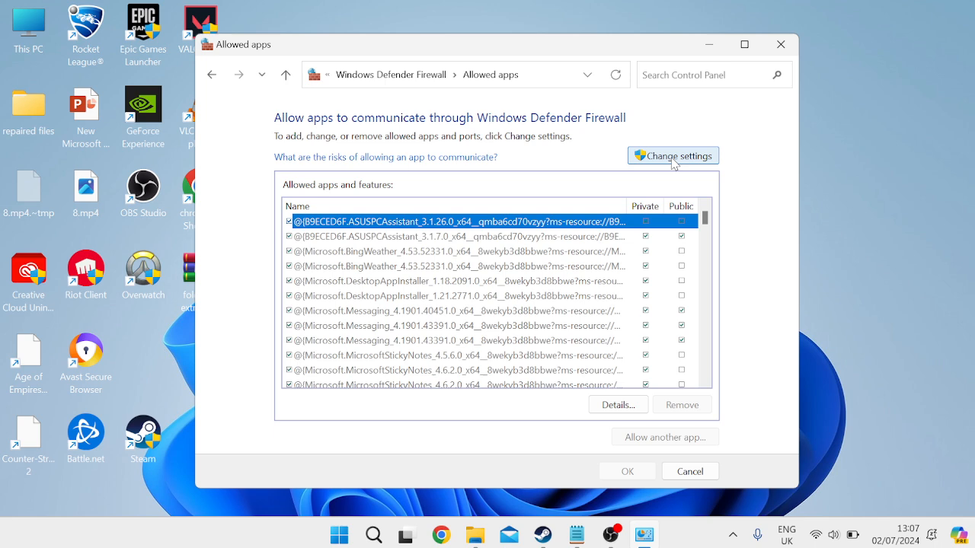
# - Select the Riot Client entries and remove them from the allowed apps
pyautogui.scroll(-3)
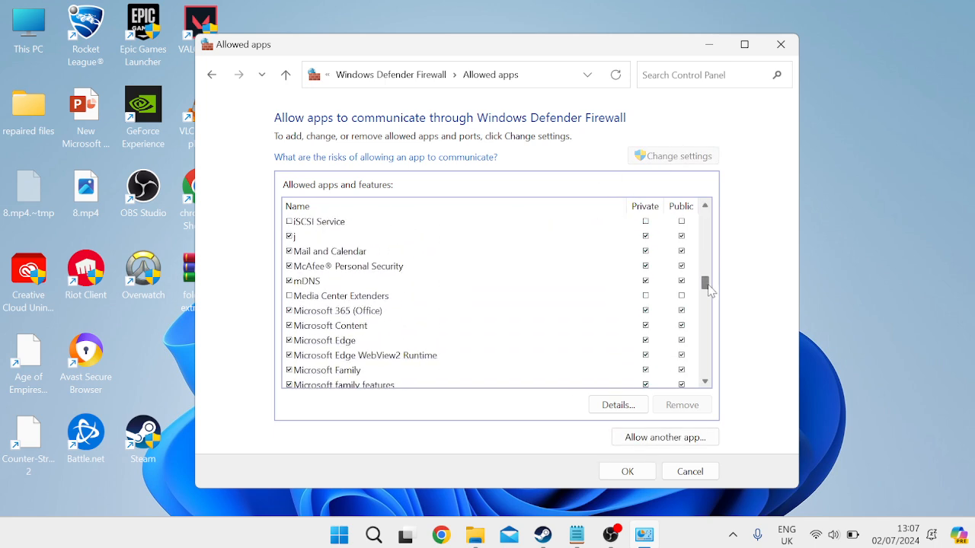
pyautogui.scroll(-3)
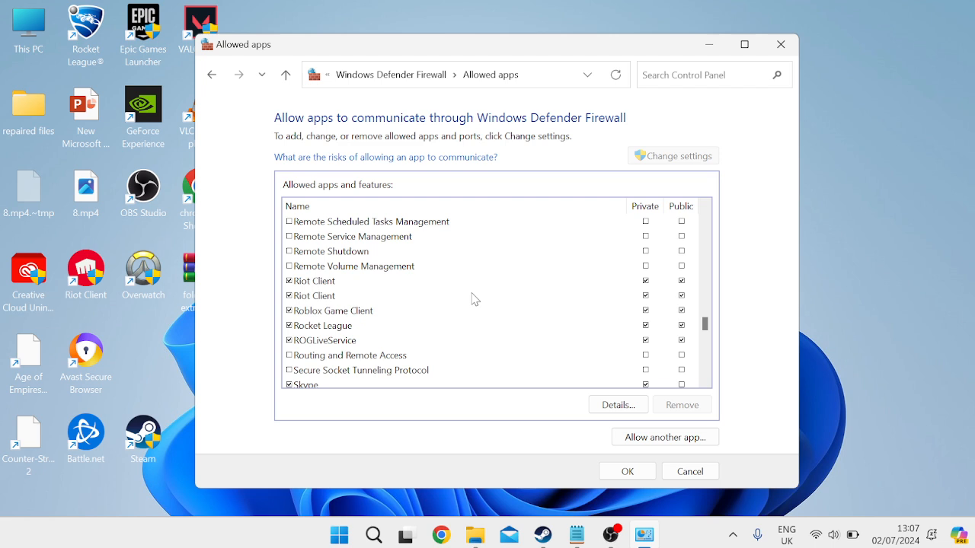
pyautogui.click(313, 296)
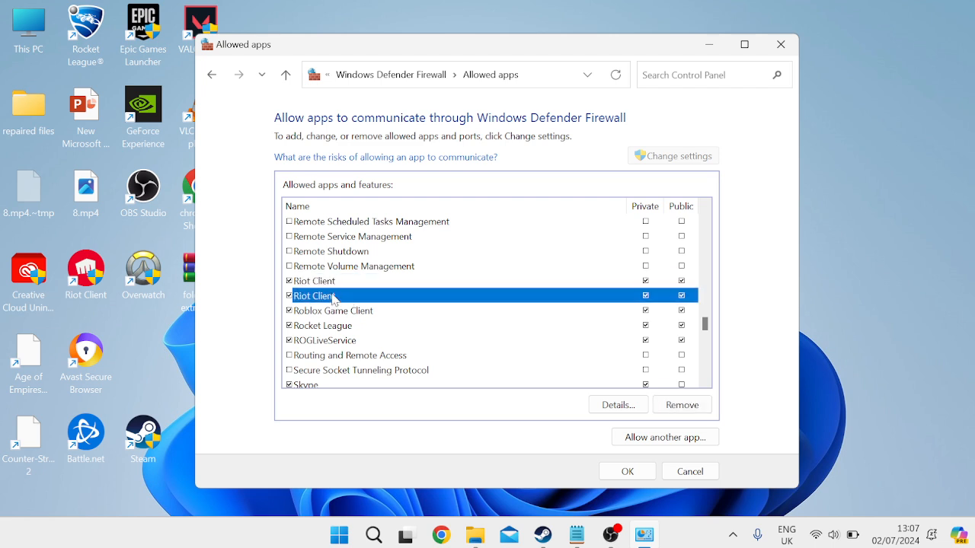
pyautogui.click(314, 281)
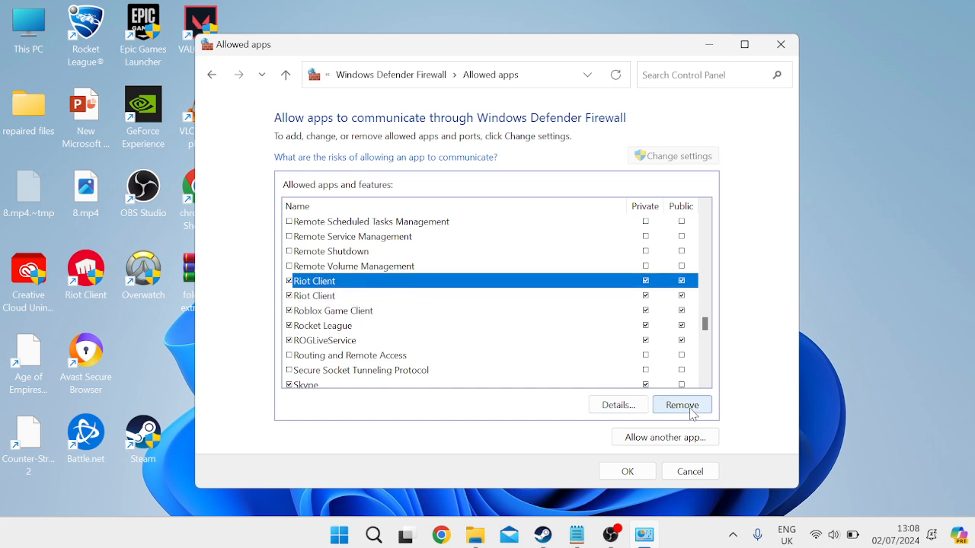
pyautogui.click(681, 404)
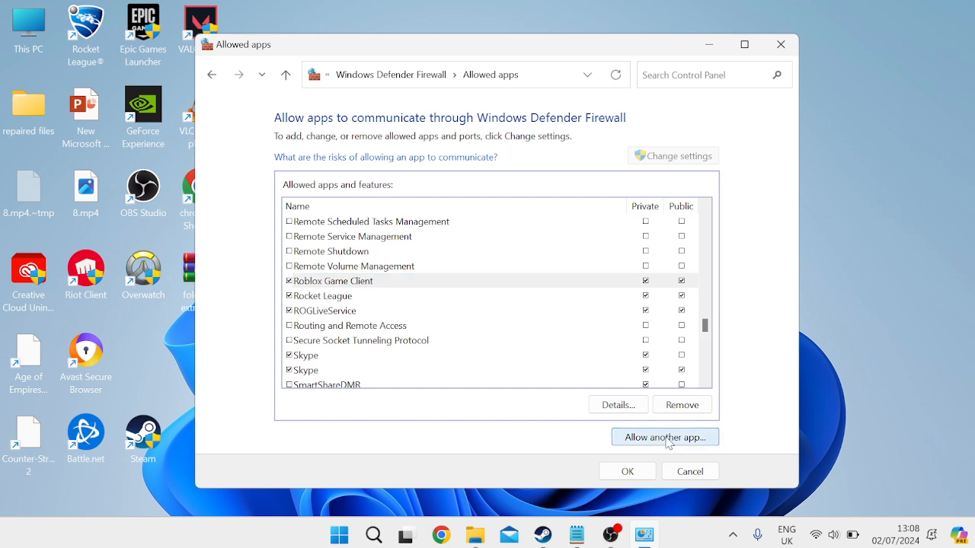
pyautogui.click(665, 436)
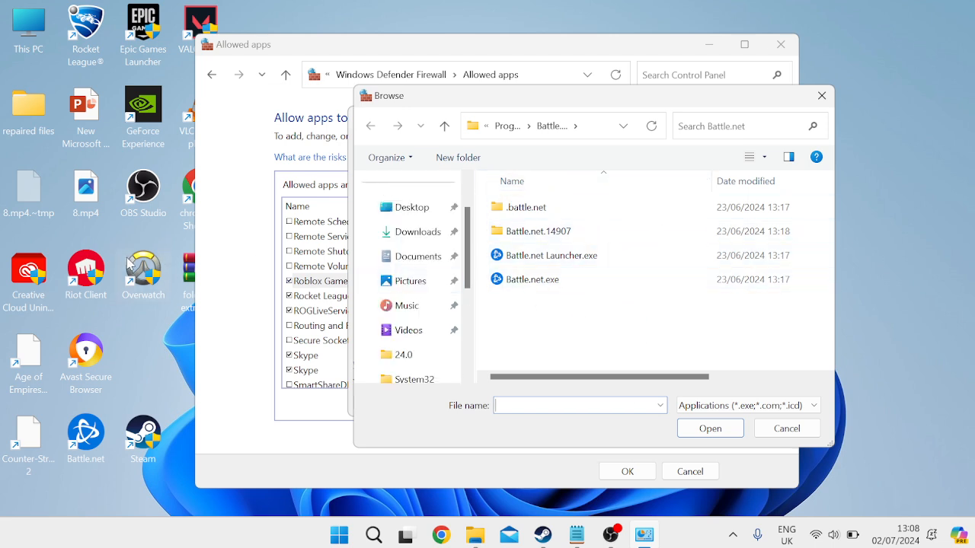
# - Add C:\Riot Games\Riot Client\RiotClientServices.exe to the allowed apps and save
pyautogui.rightClick(85, 275)
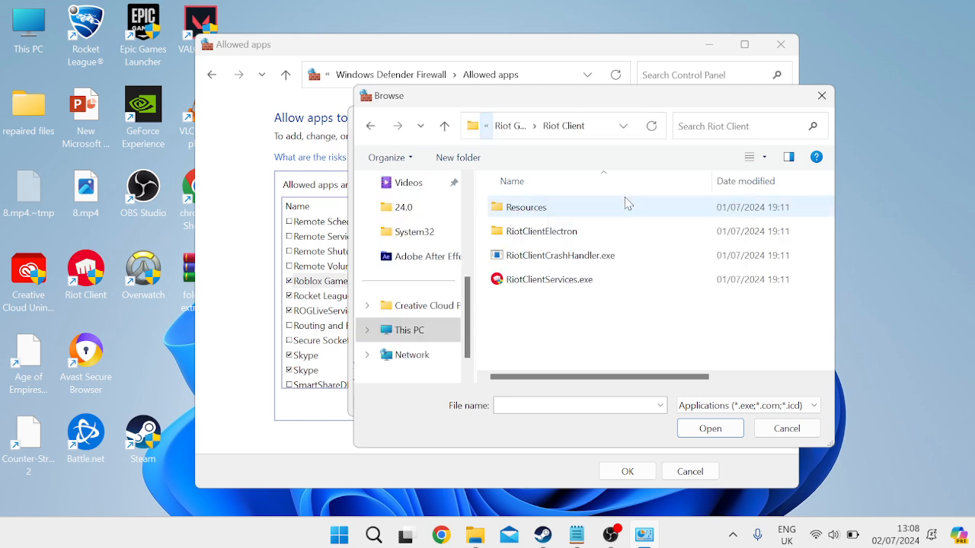
pyautogui.click(548, 280)
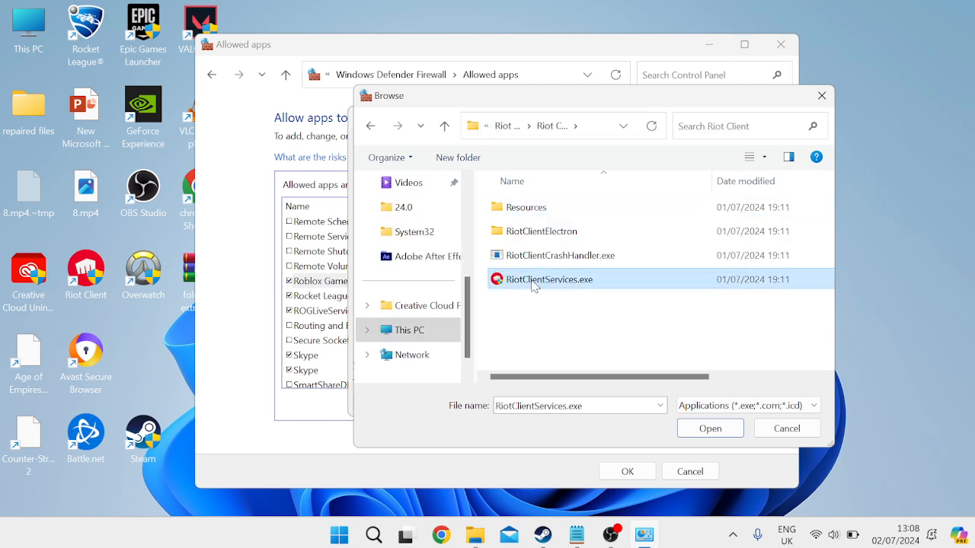
pyautogui.click(710, 429)
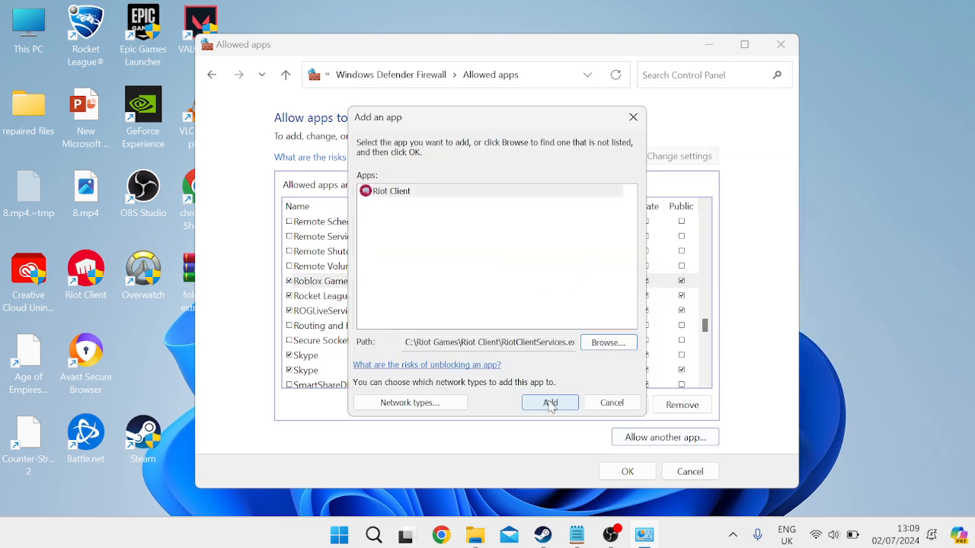
pyautogui.click(549, 402)
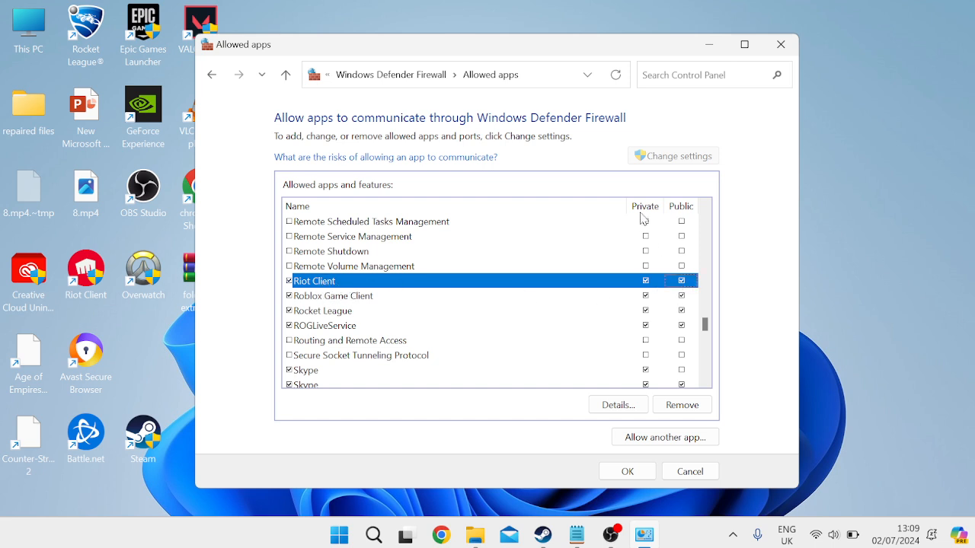
pyautogui.moveTo(640, 478)
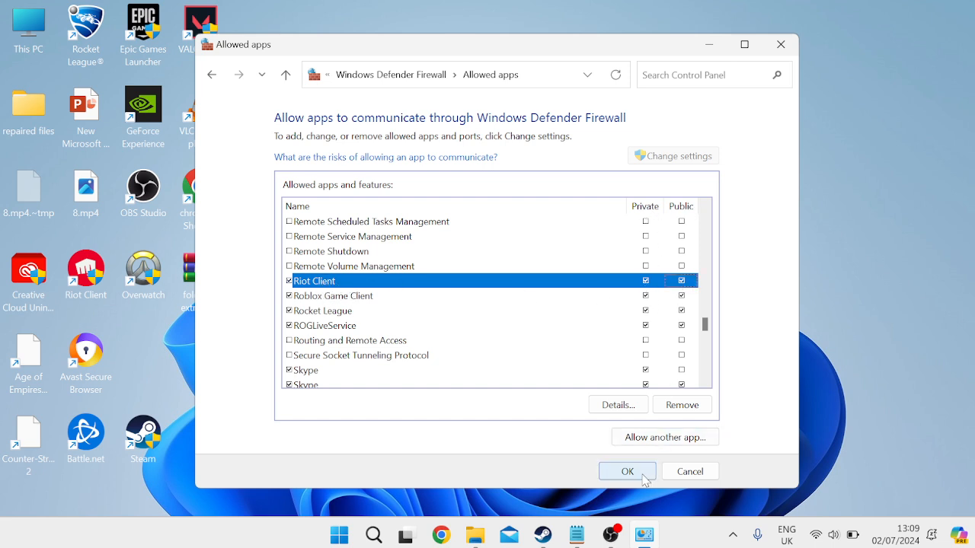
pyautogui.click(627, 470)
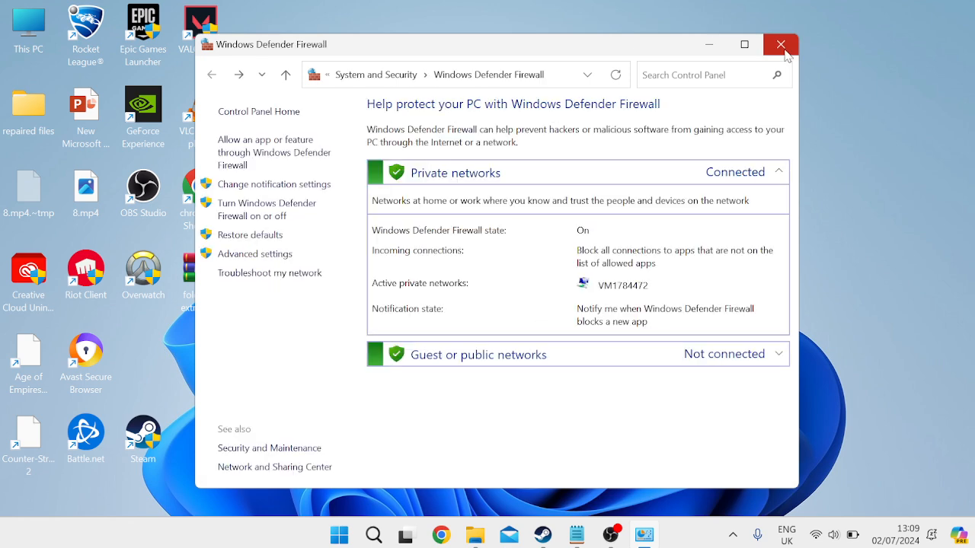
# - Close the firewall window and launch Command Prompt as administrator
pyautogui.click(778, 44)
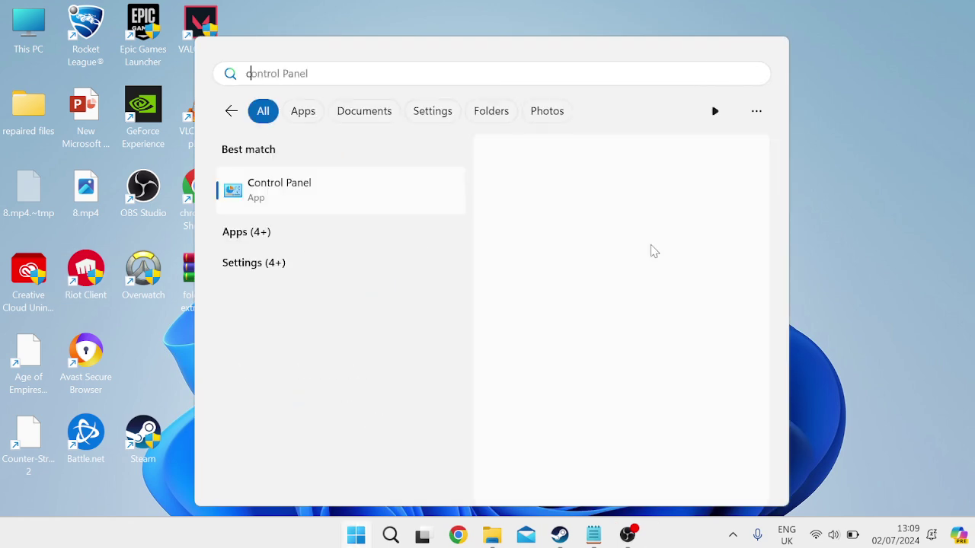
pyautogui.write('cmd')
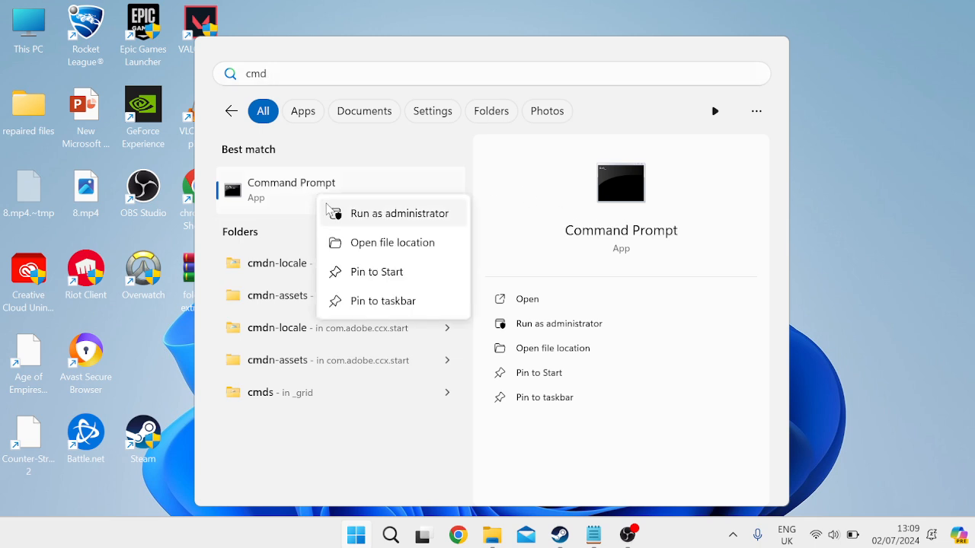
pyautogui.click(403, 213)
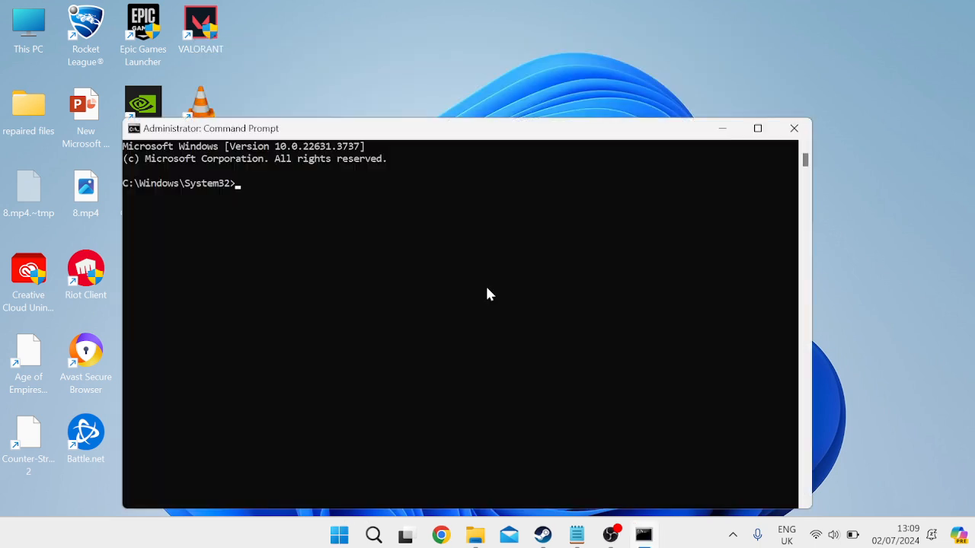
pyautogui.moveTo(455, 269)
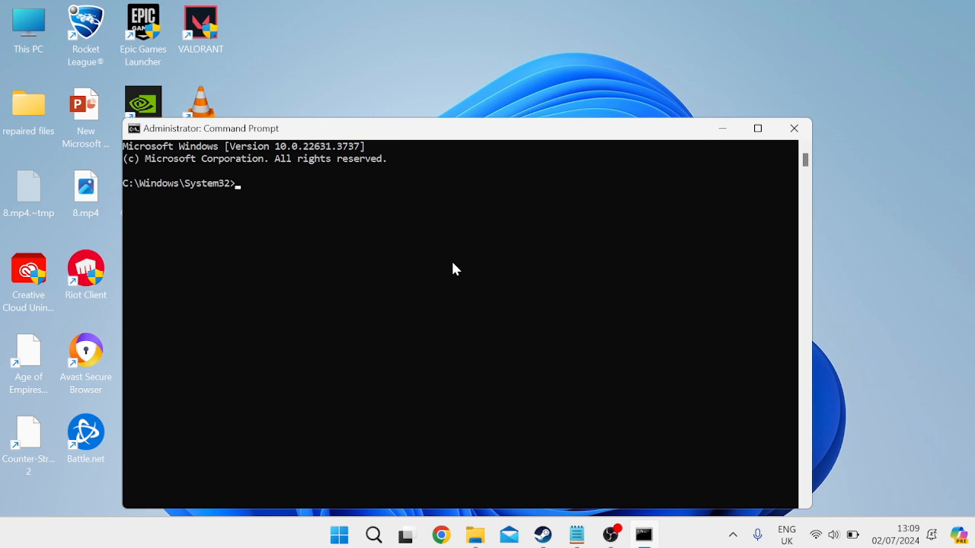
pyautogui.moveTo(403, 215)
pyautogui.write('ipconfig /flus')
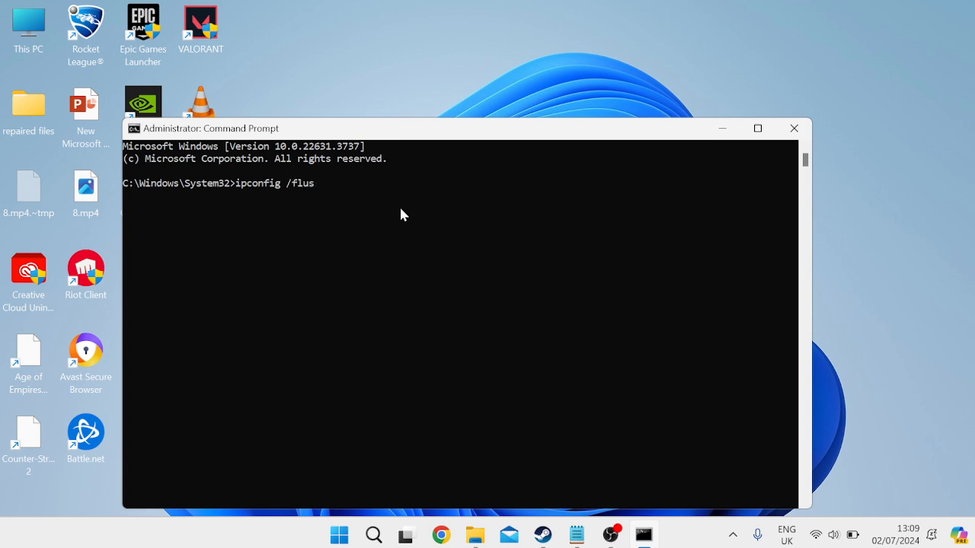
# - Run ipconfig /flushdns and netsh winsock reset, then close Command Prompt
pyautogui.write('hdns')
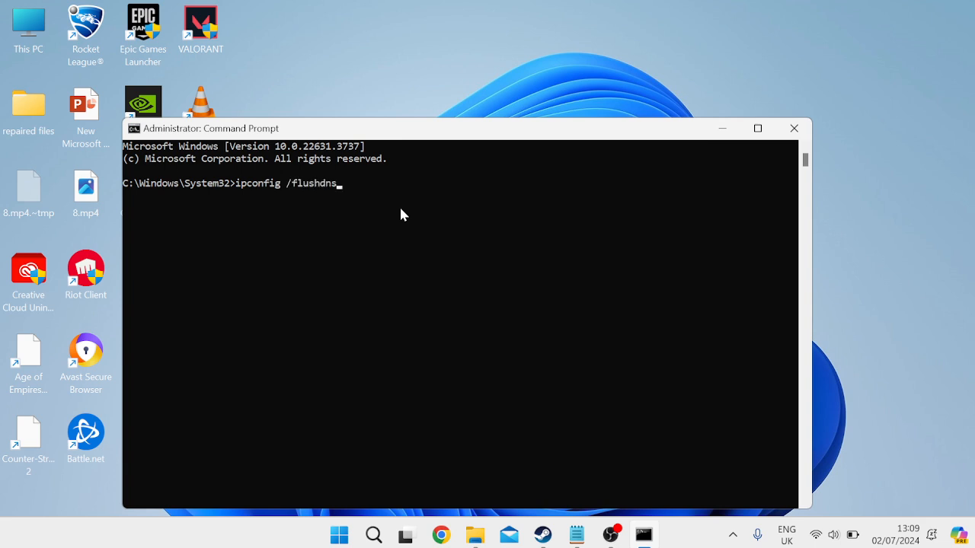
pyautogui.press('Enter')
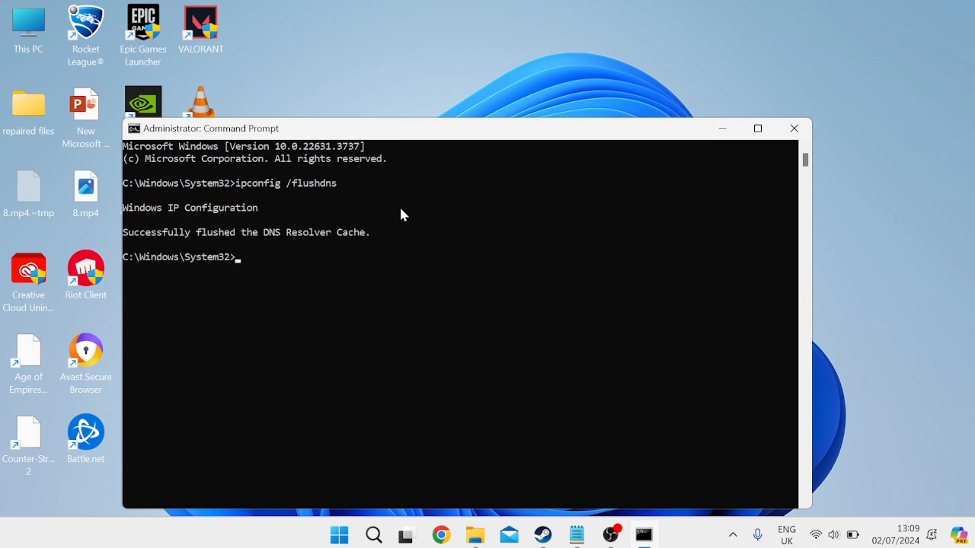
pyautogui.write('netsh w')
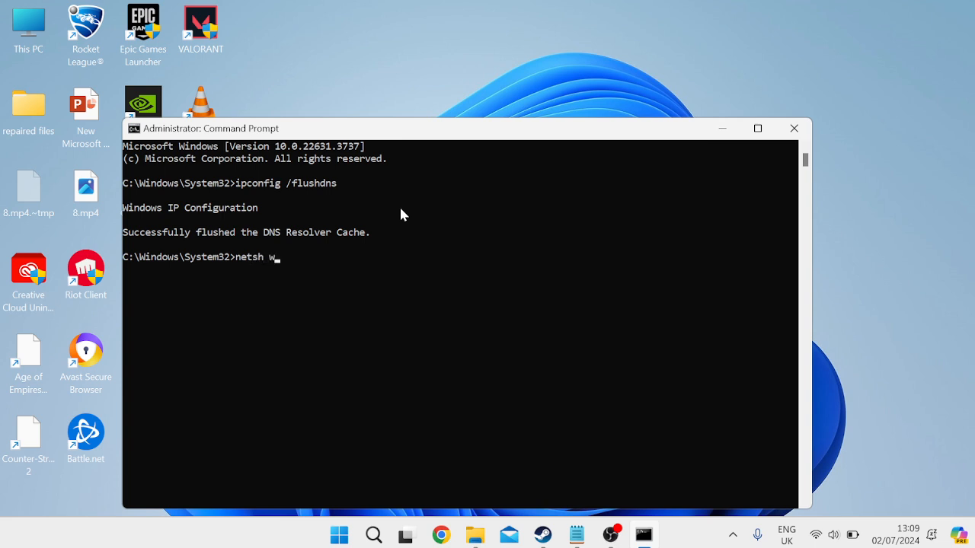
pyautogui.write('insock reset')
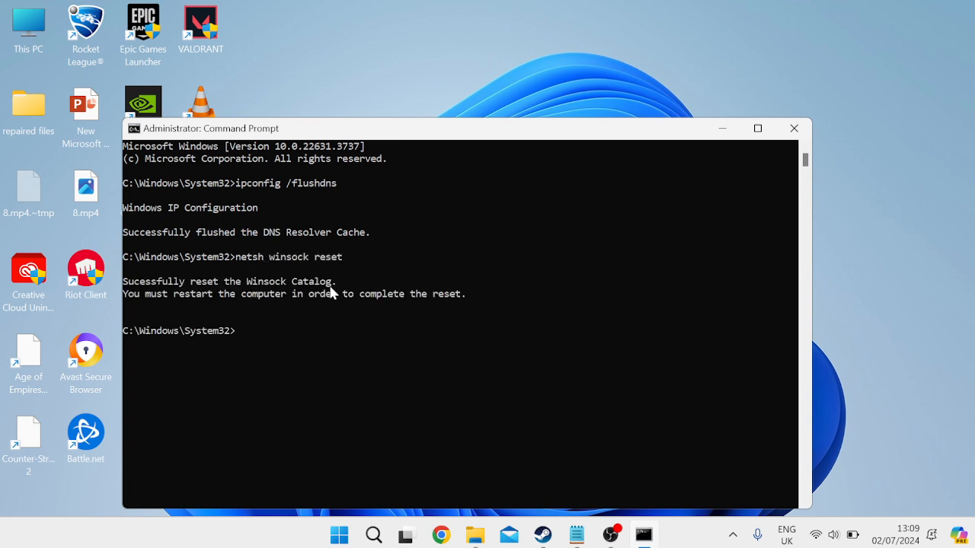
pyautogui.moveTo(501, 259)
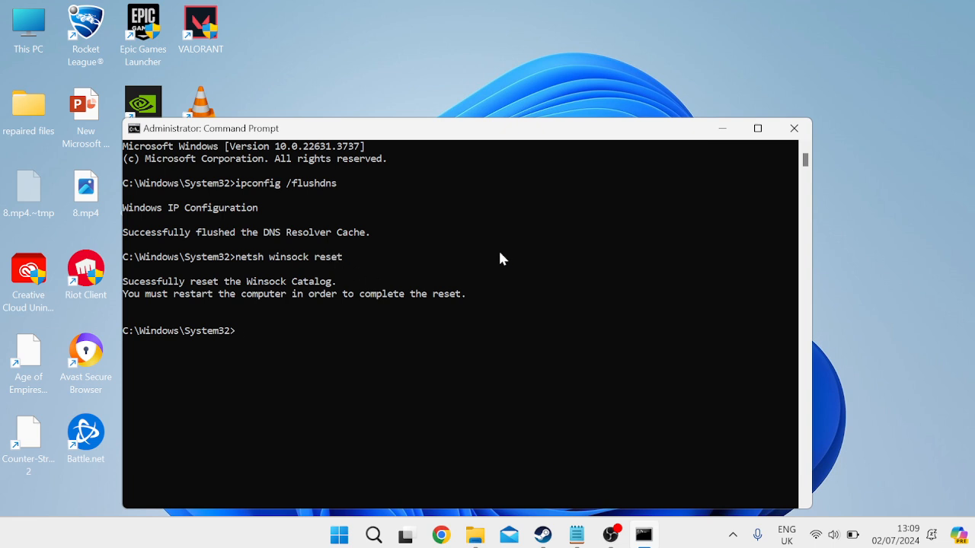
pyautogui.click(794, 128)
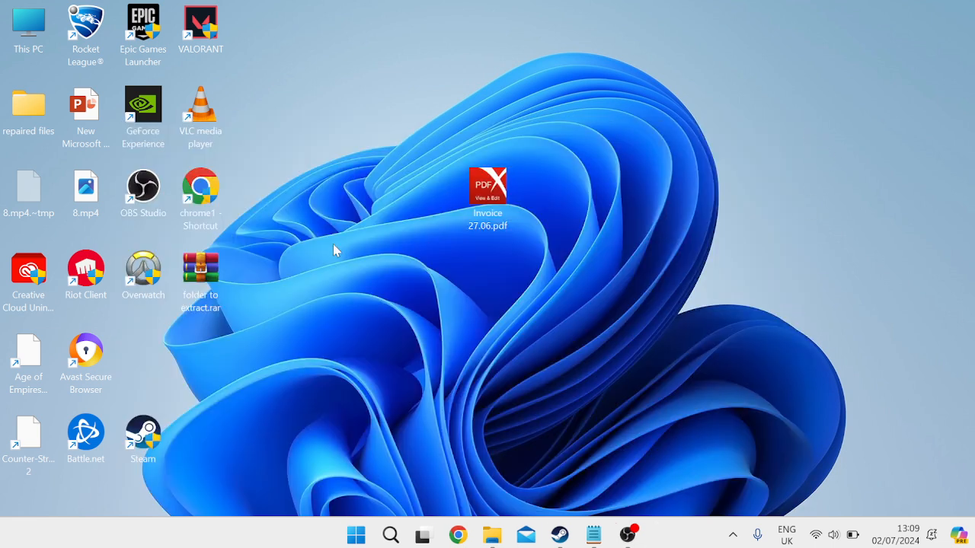
# - Drag the Riot Client shortcut from the icon column to mid-desktop
pyautogui.moveTo(85, 270); pyautogui.dragTo(372, 274)
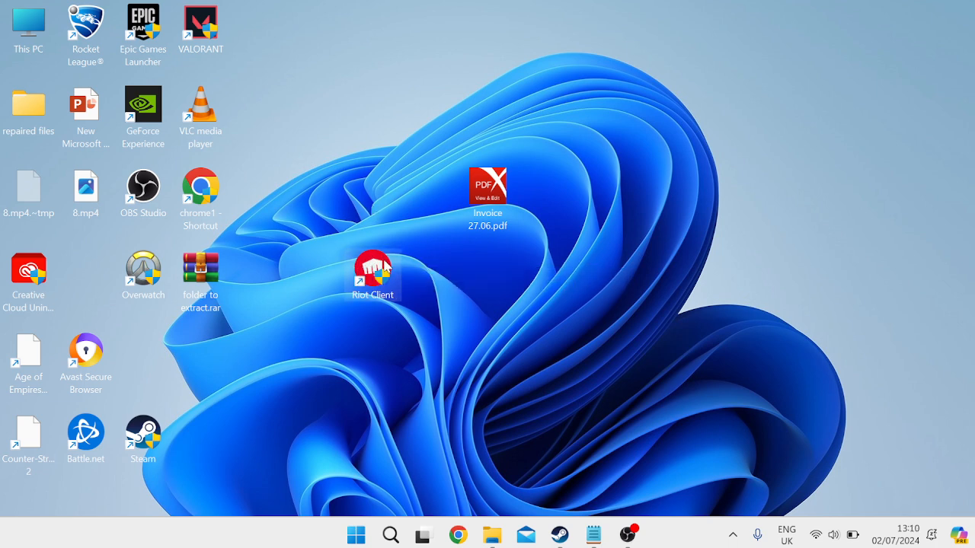
pyautogui.moveTo(372, 270)
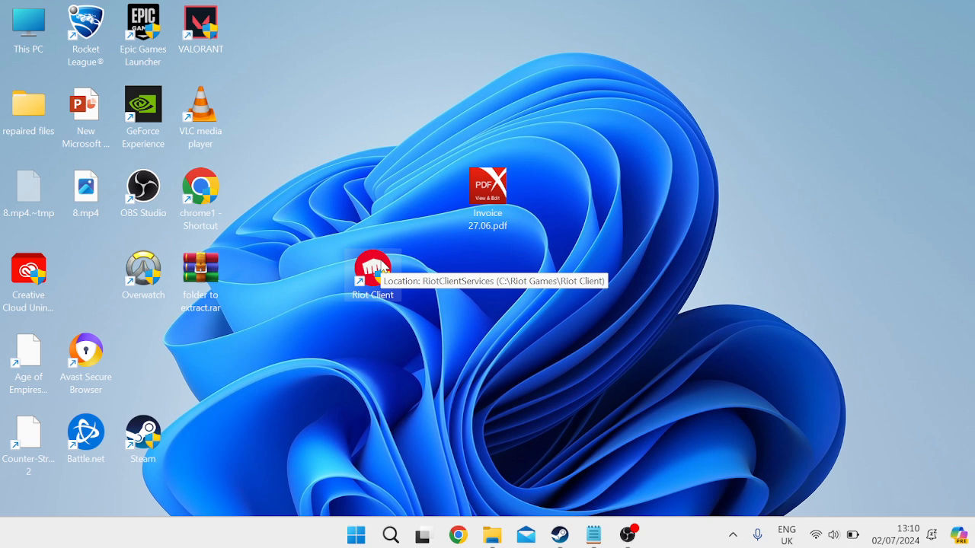